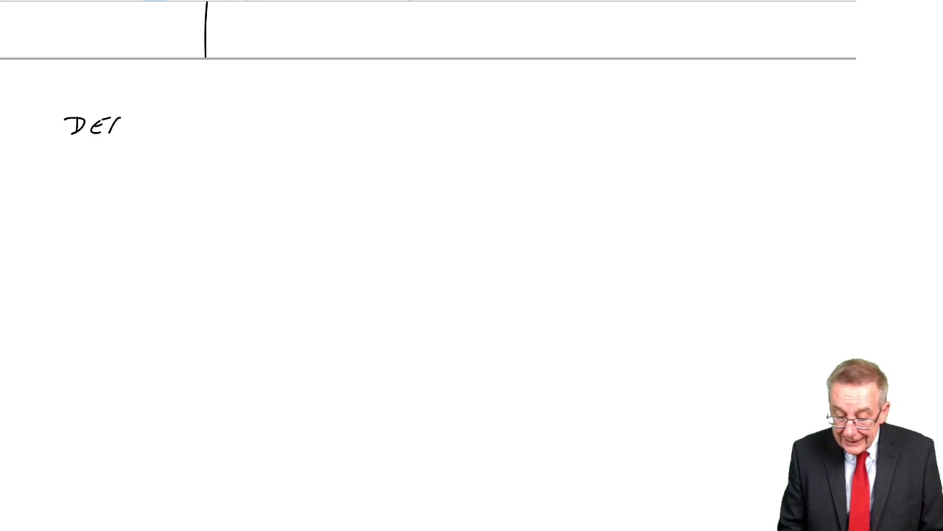
type("POSIT")
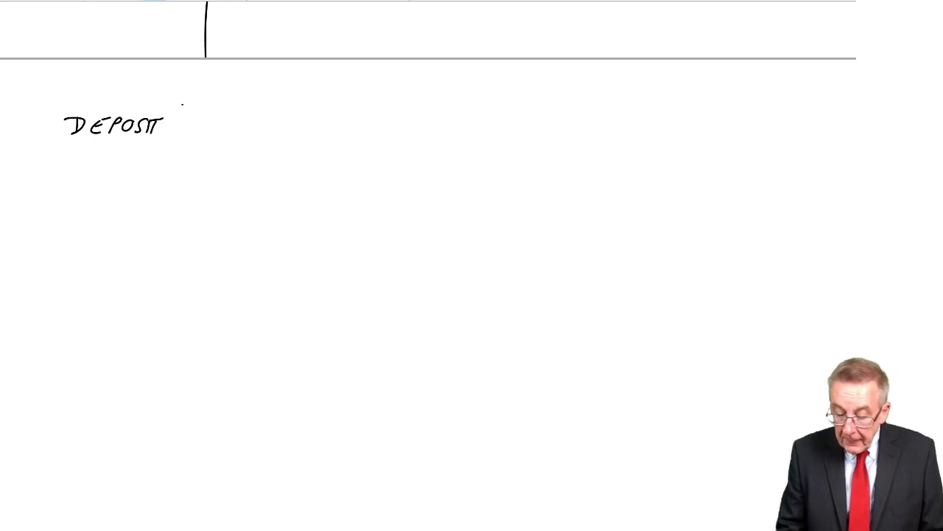